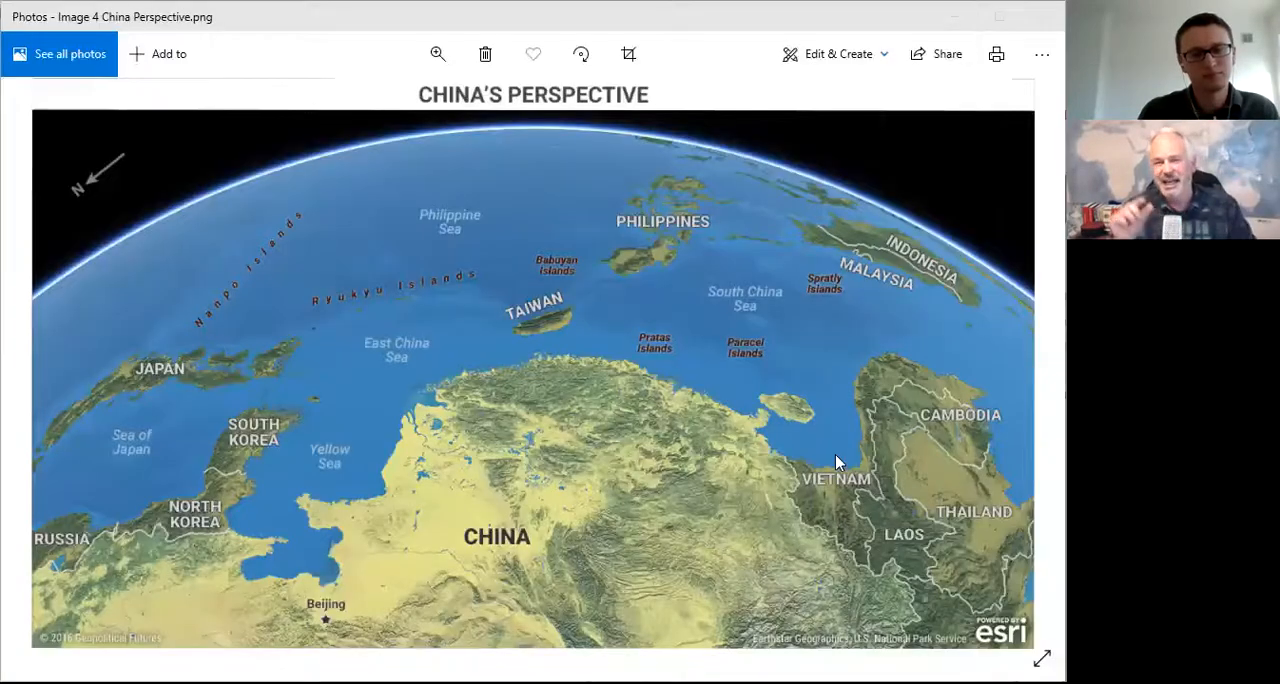
mouse_move(790, 468)
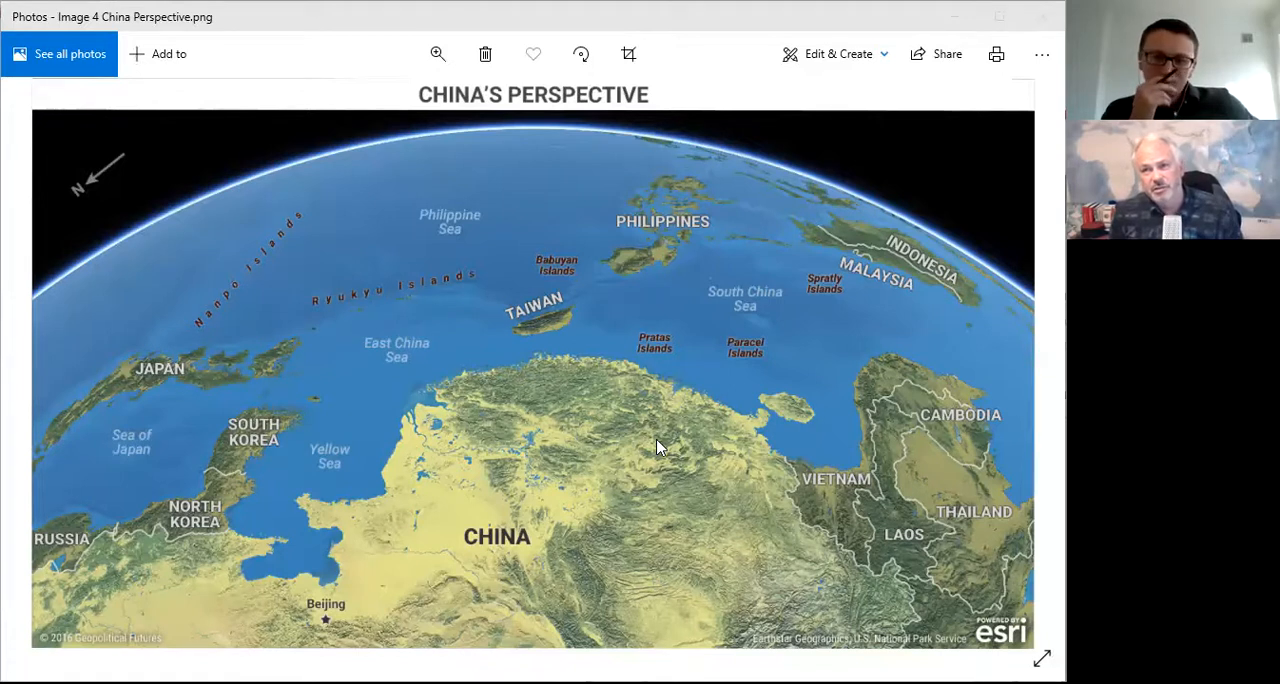
mouse_move(456, 48)
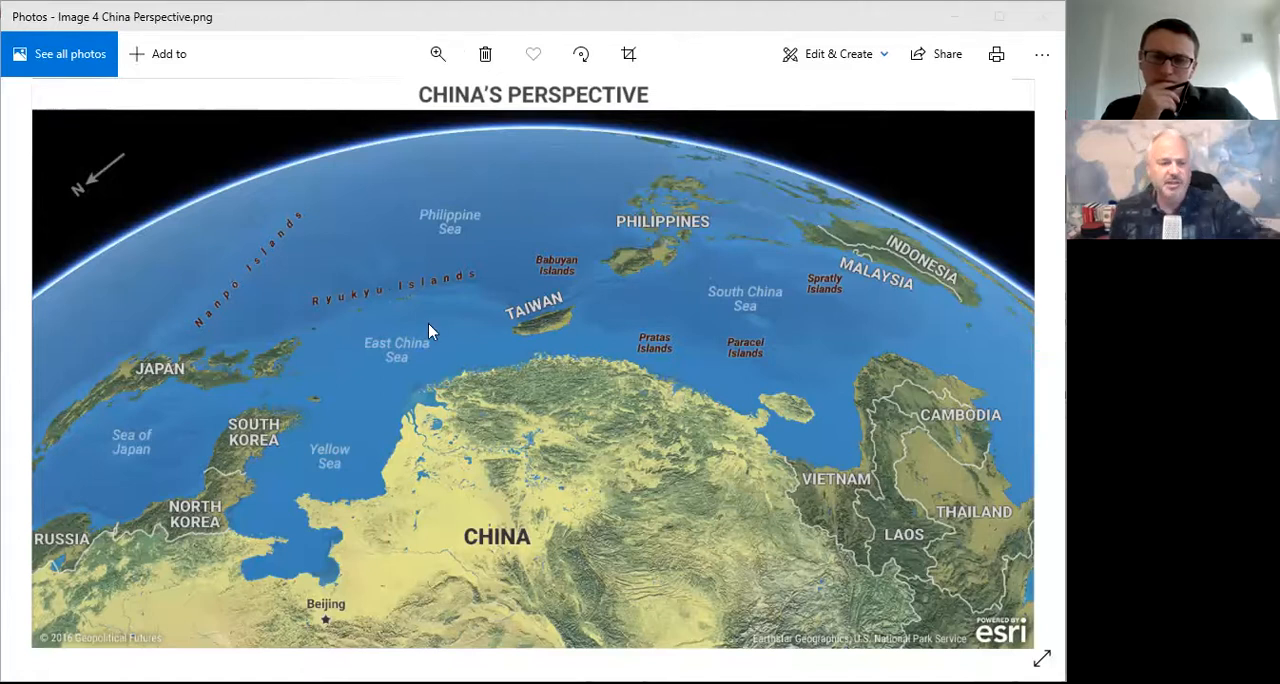
mouse_move(490, 370)
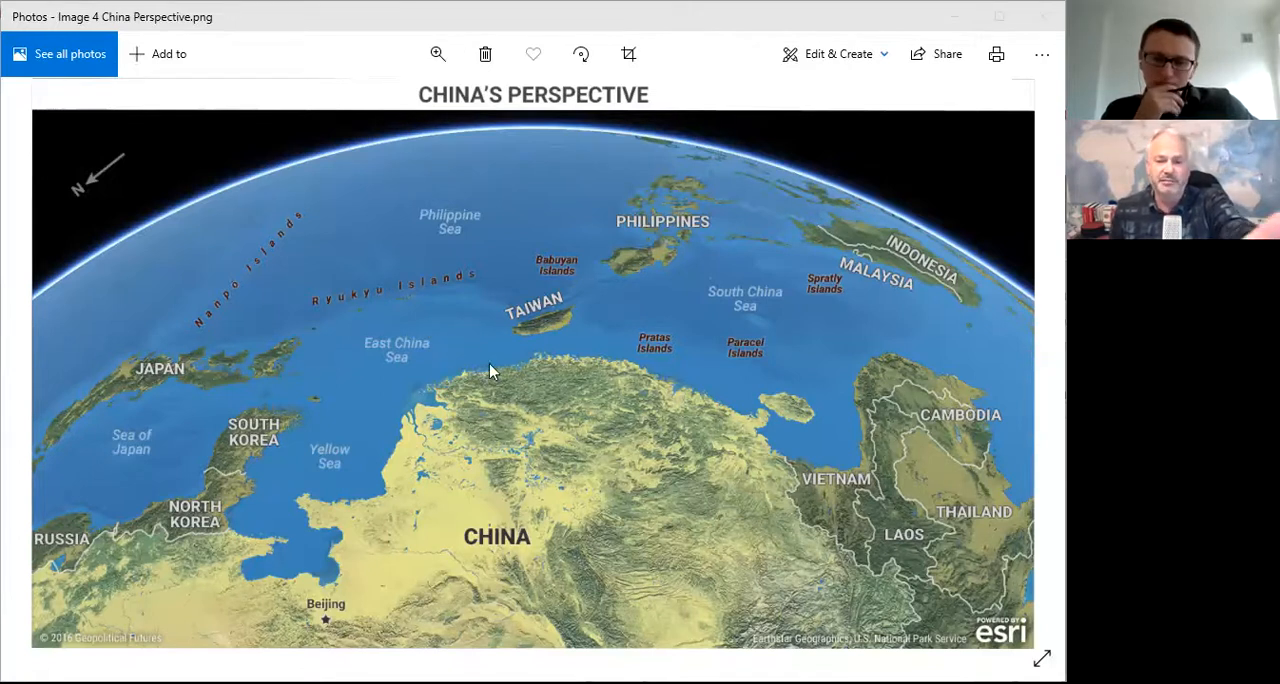
mouse_move(584, 400)
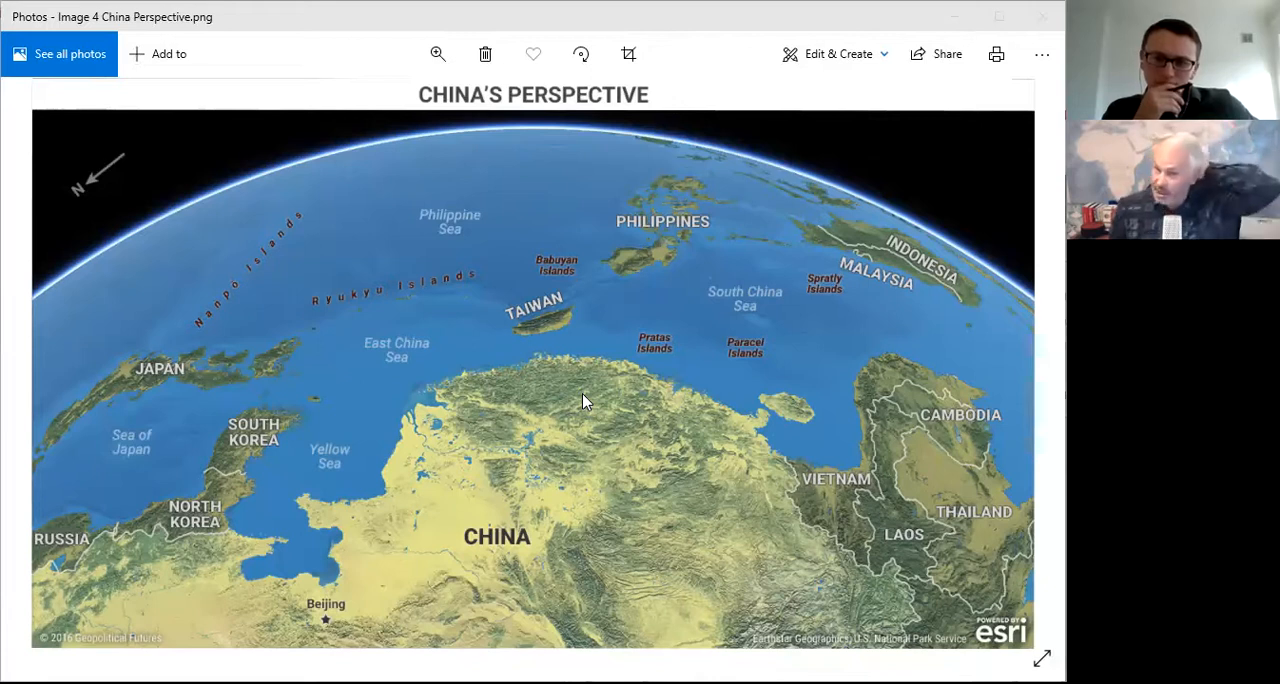
mouse_move(612, 414)
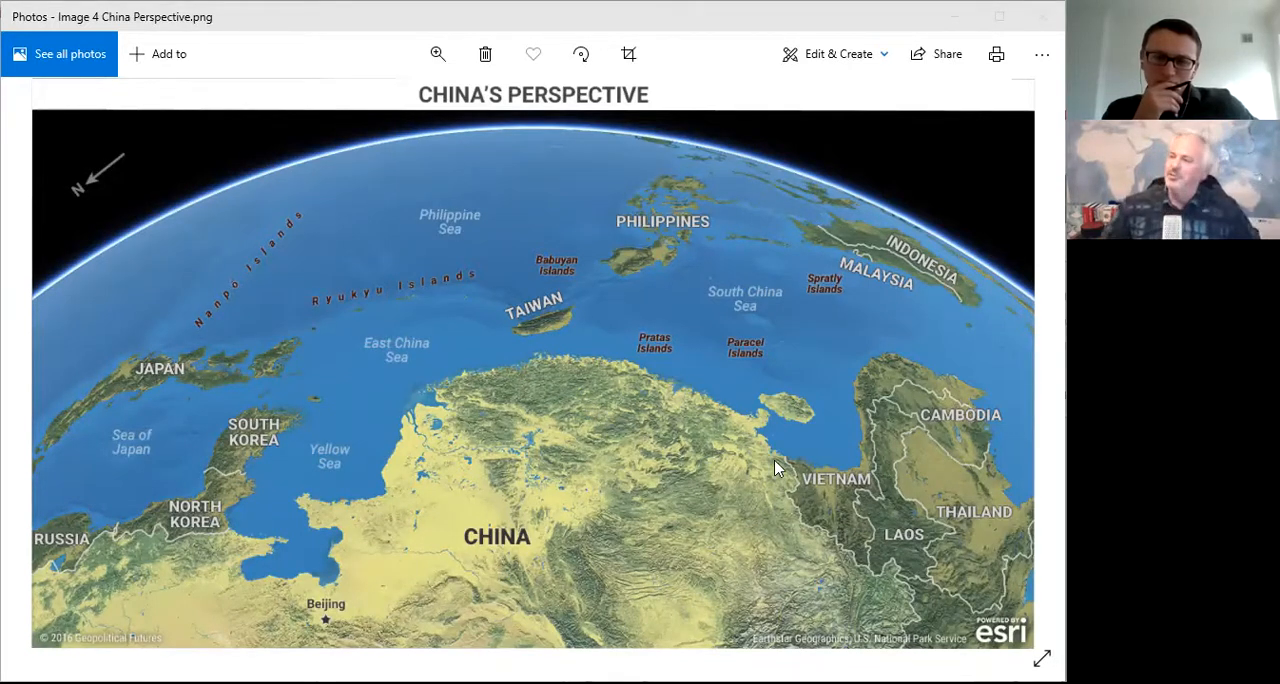
mouse_move(752, 94)
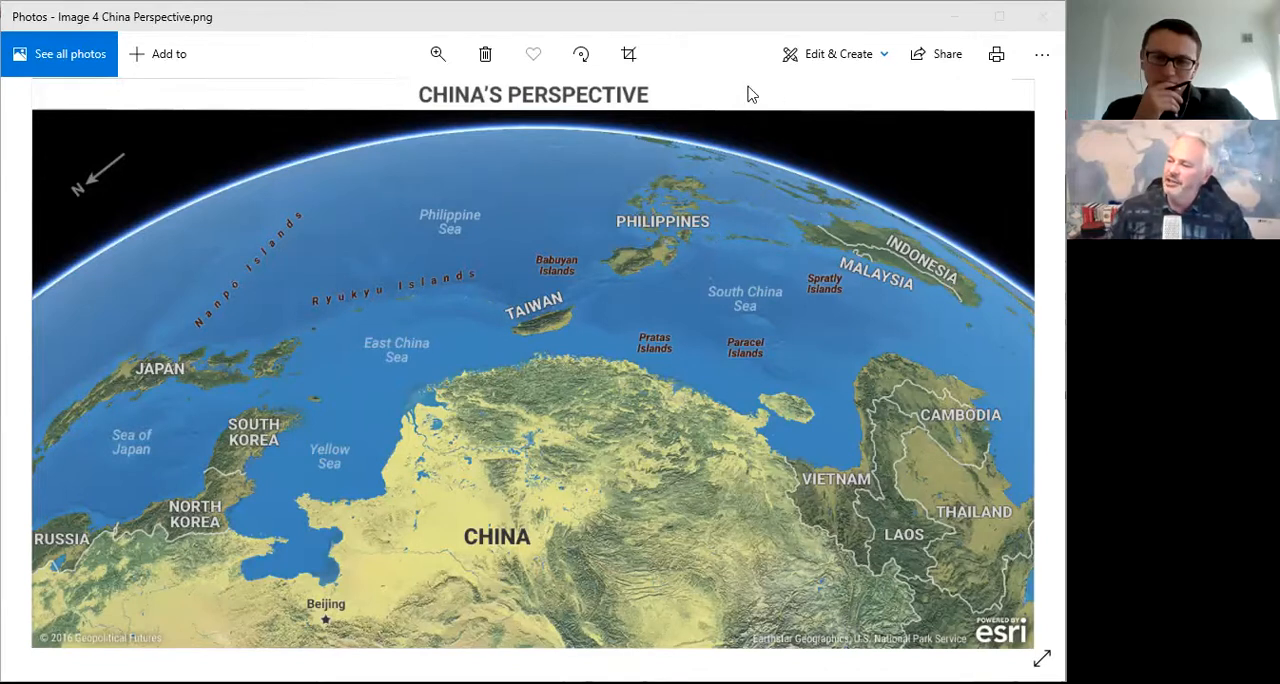
mouse_move(744, 284)
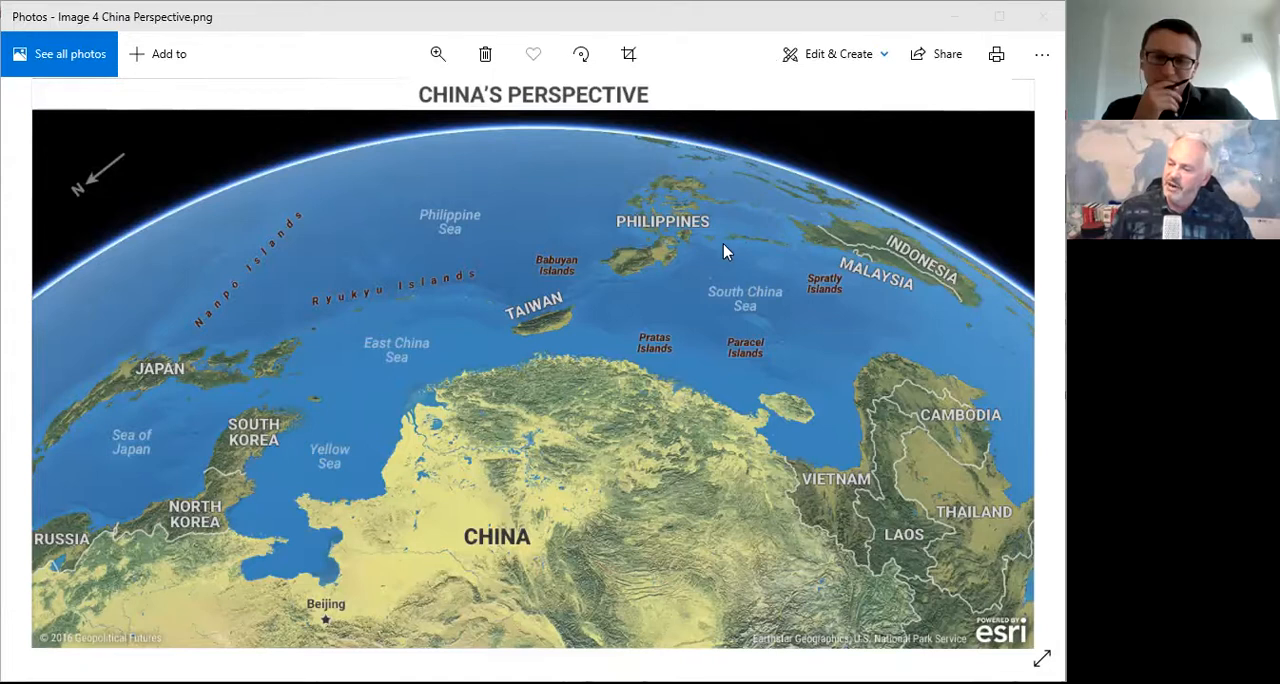
mouse_move(712, 252)
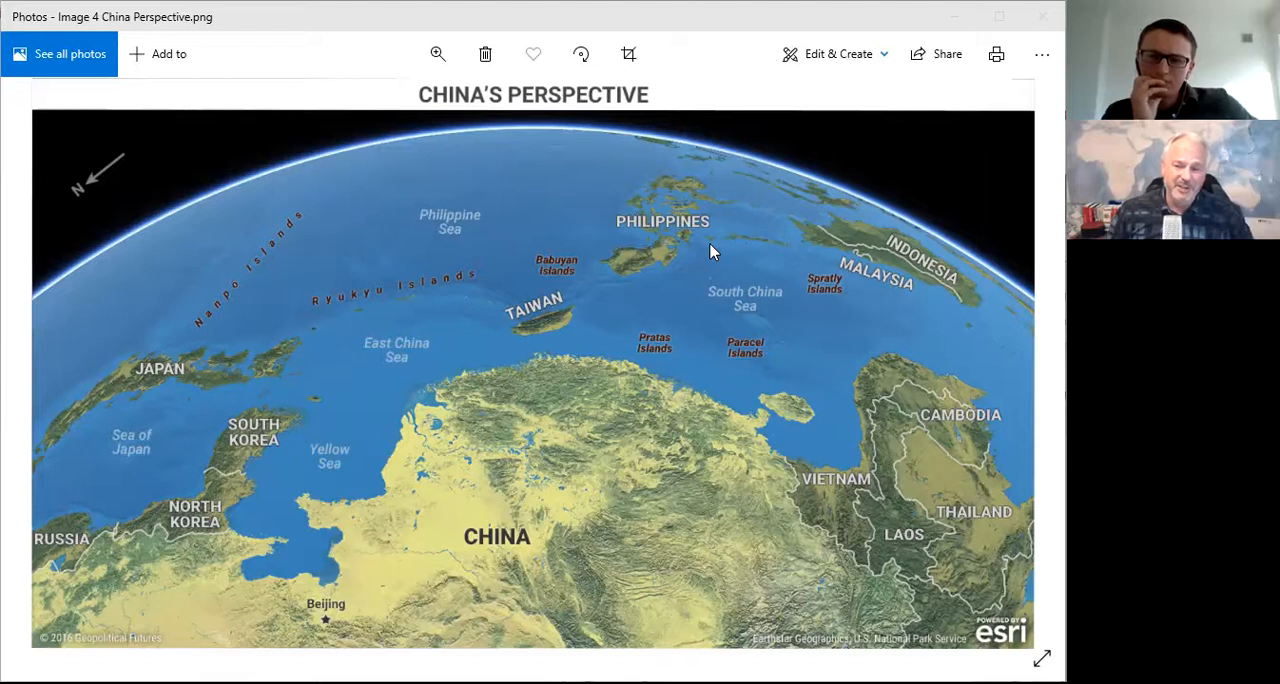
mouse_move(702, 184)
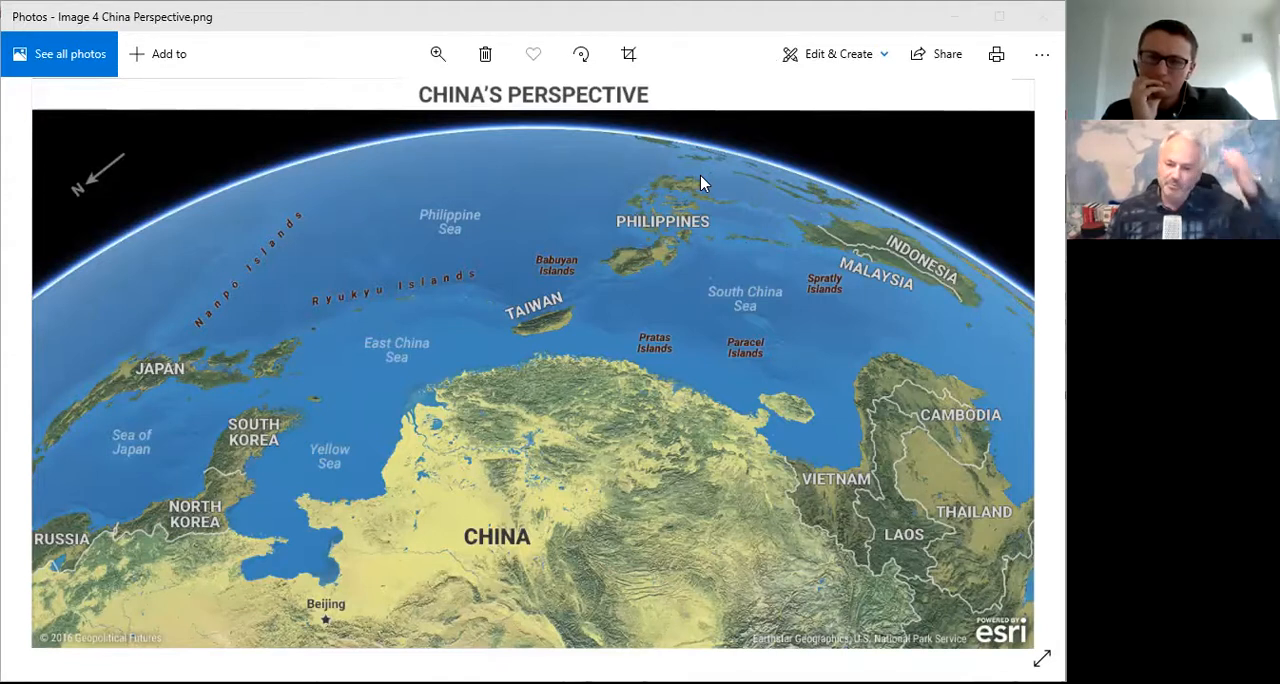
mouse_move(708, 150)
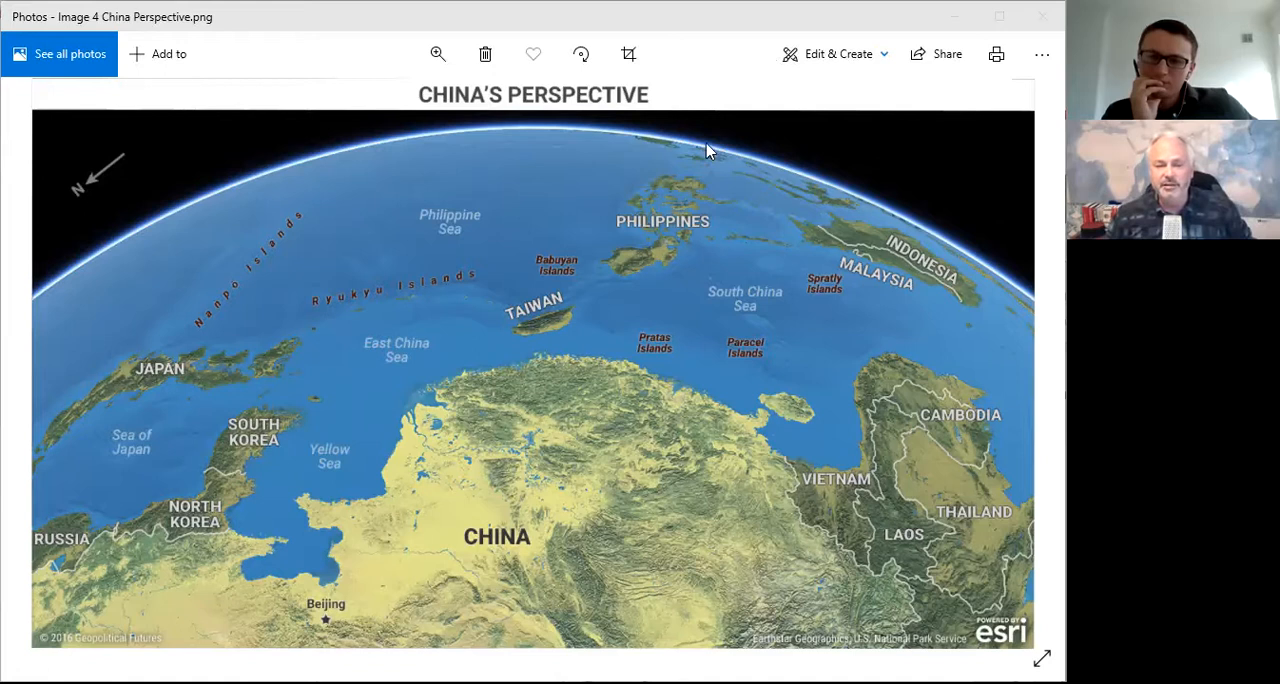
mouse_move(784, 48)
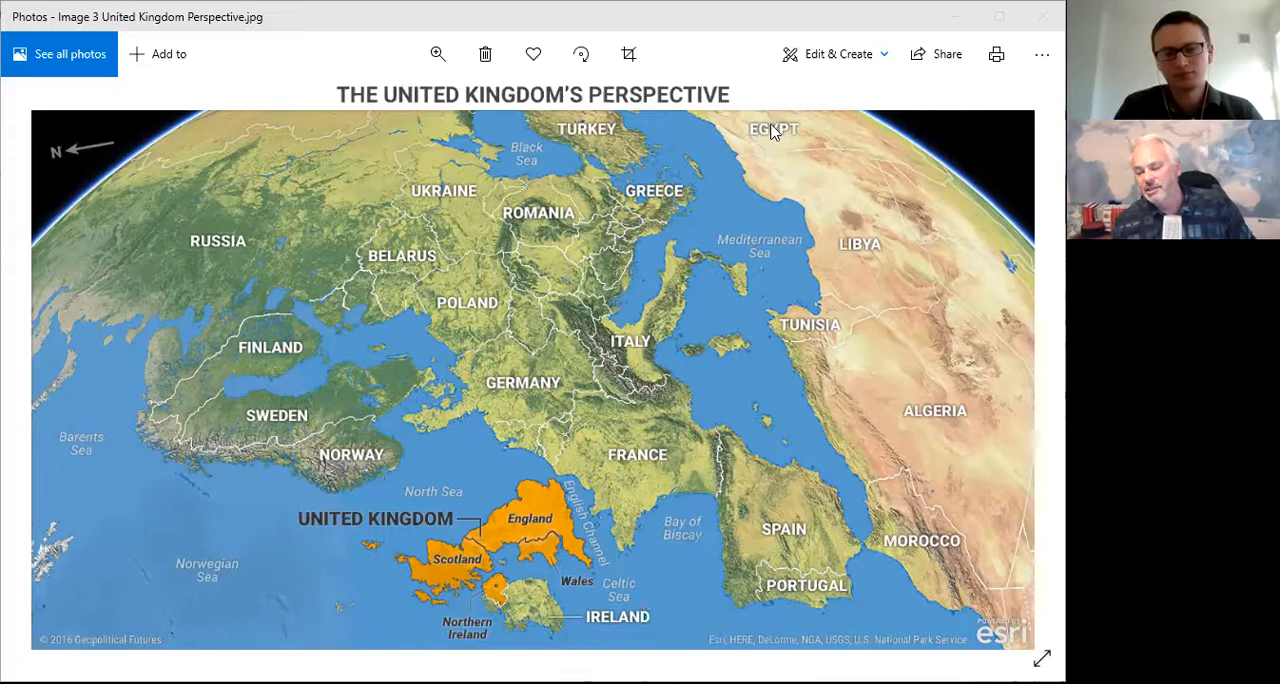
mouse_move(780, 90)
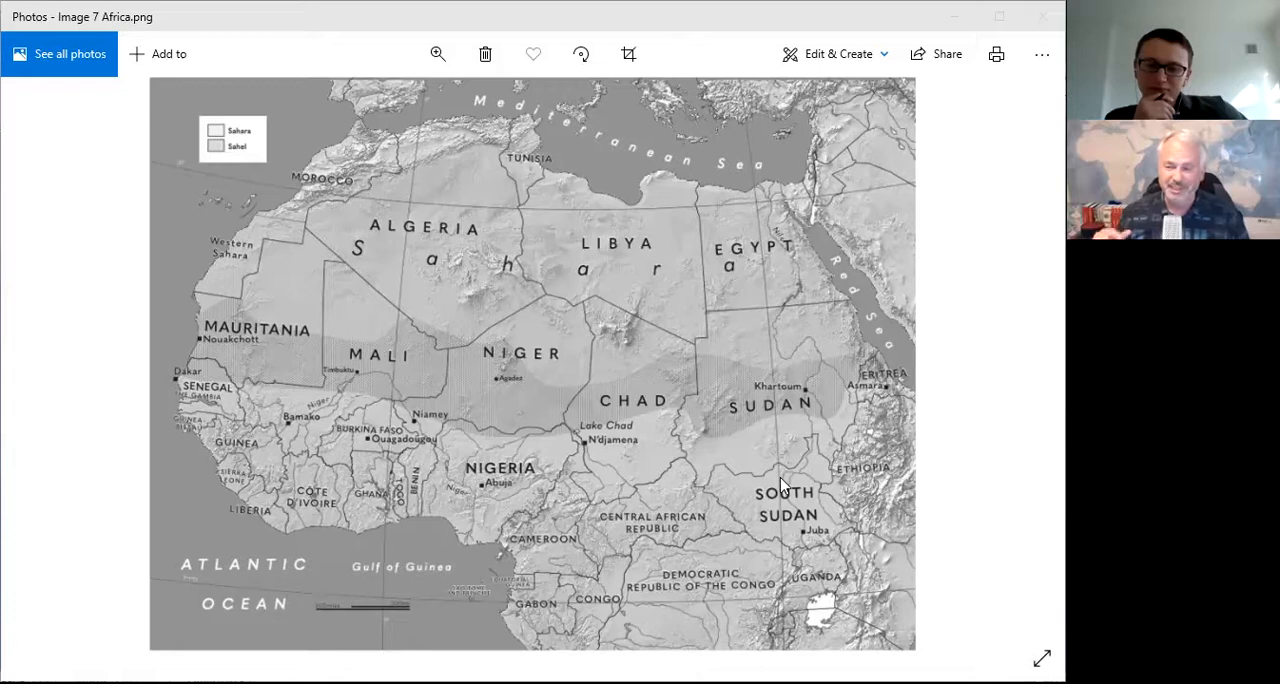
mouse_move(940, 208)
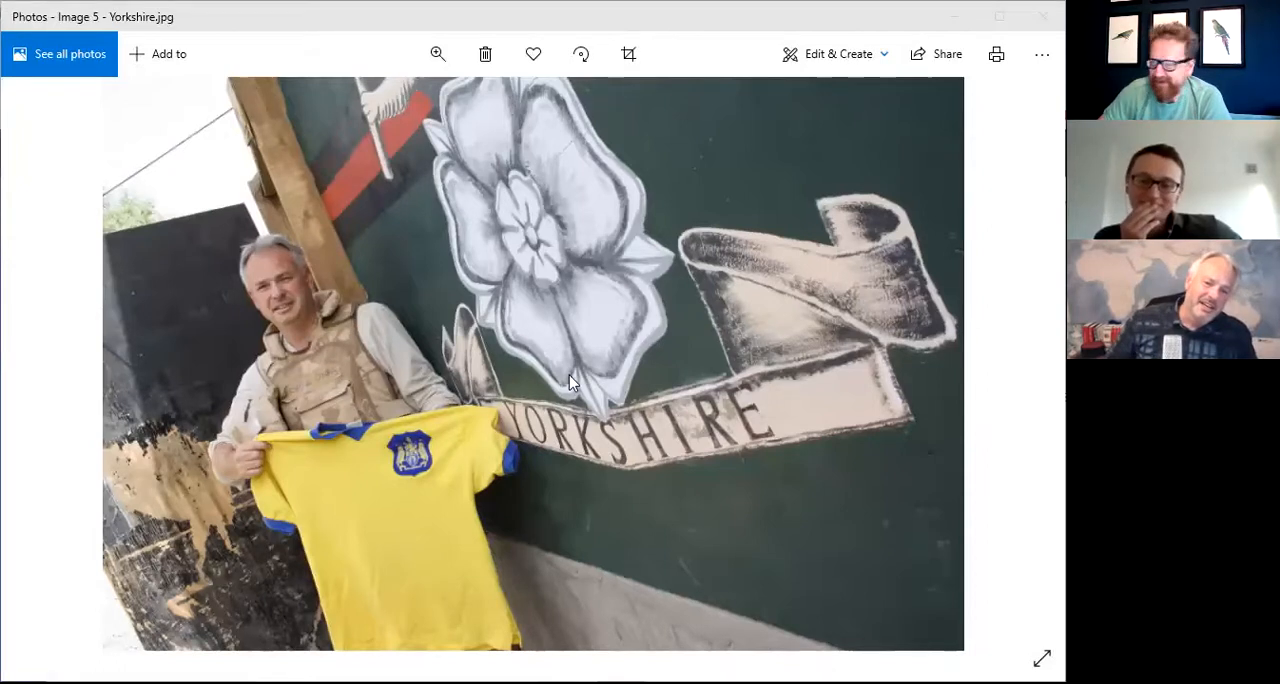
mouse_move(604, 460)
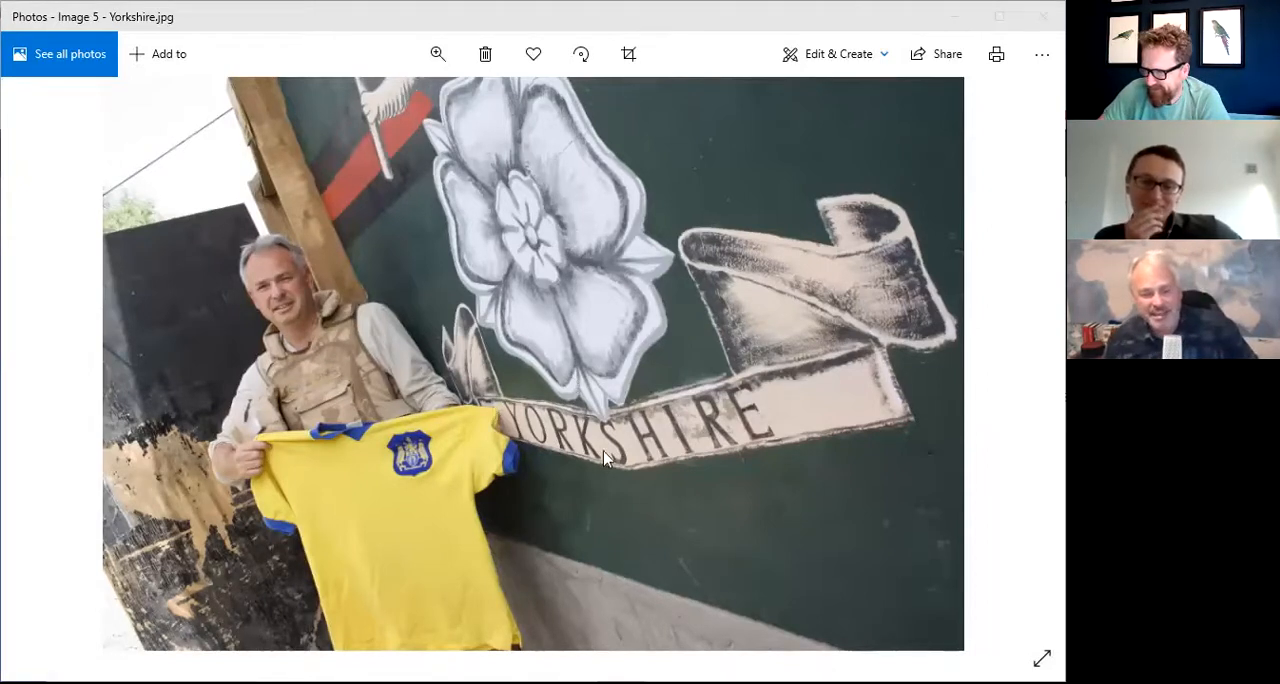